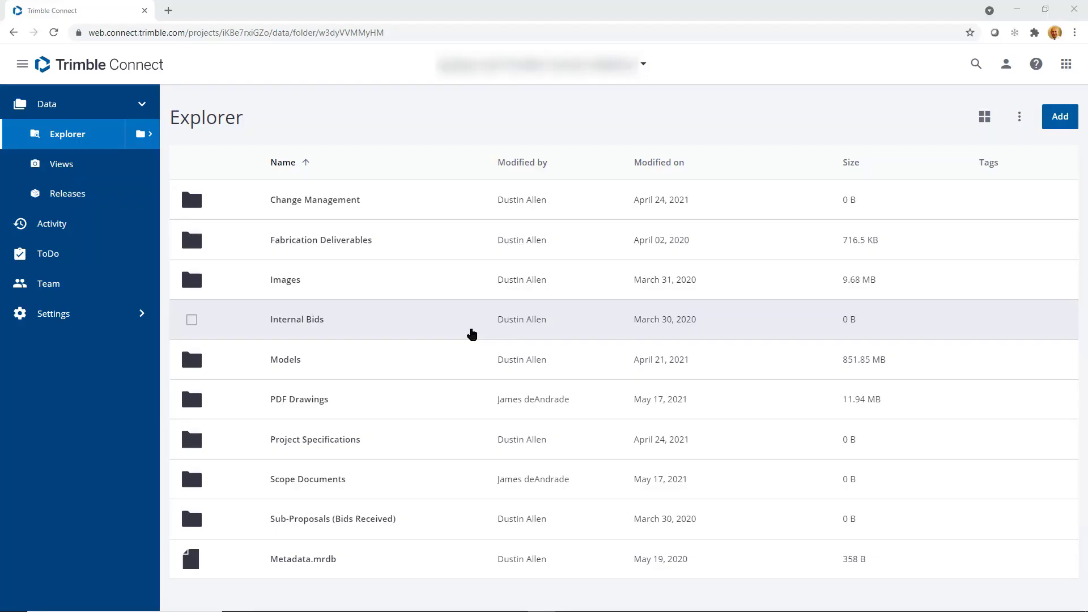
mouse_move(464, 340)
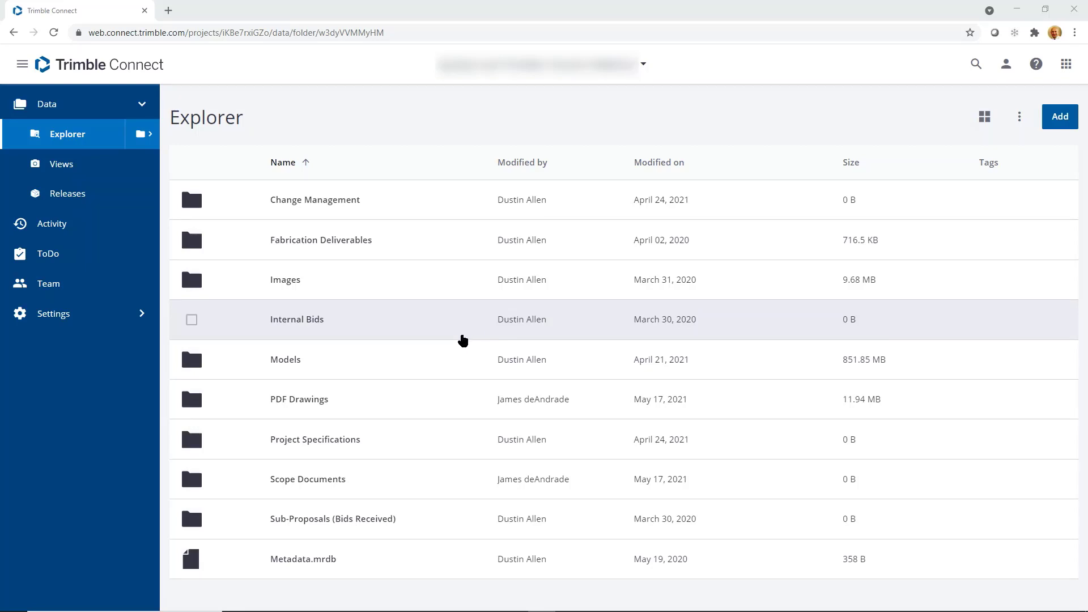
mouse_move(410, 318)
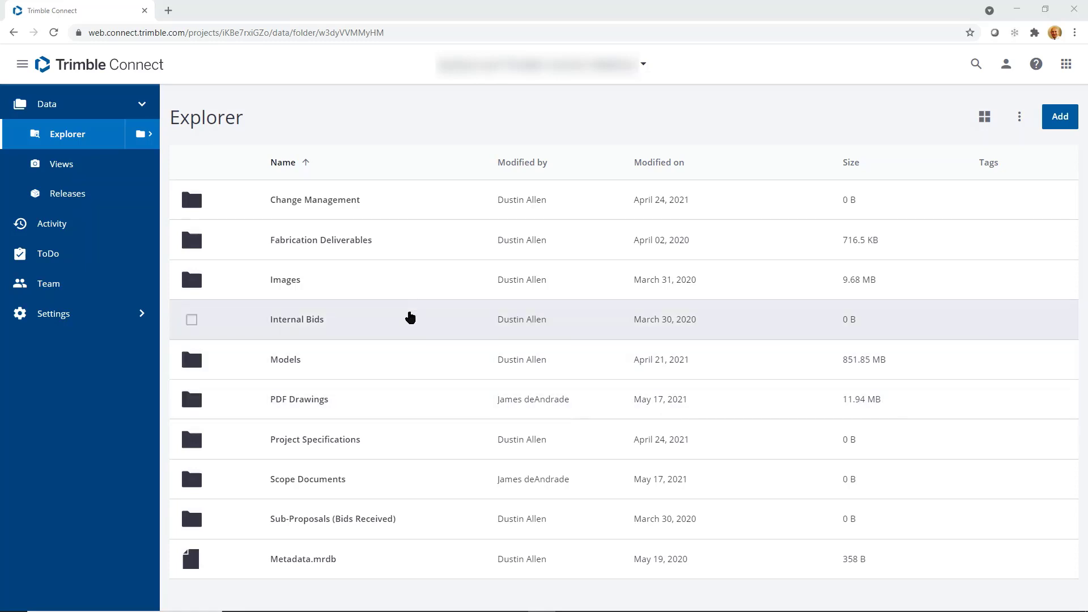
mouse_move(389, 433)
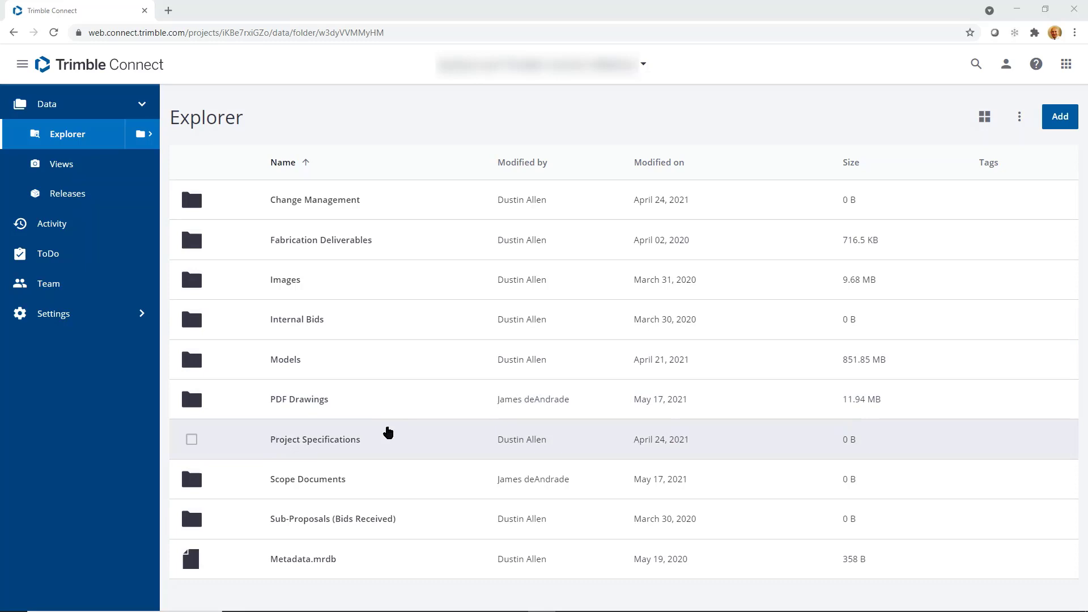
mouse_move(401, 432)
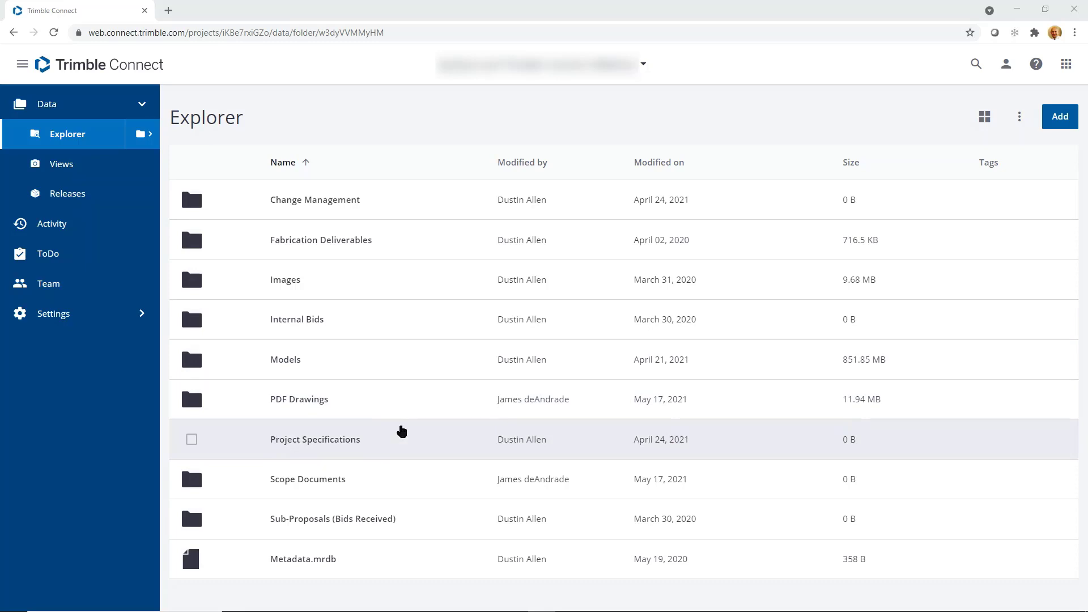
mouse_move(409, 399)
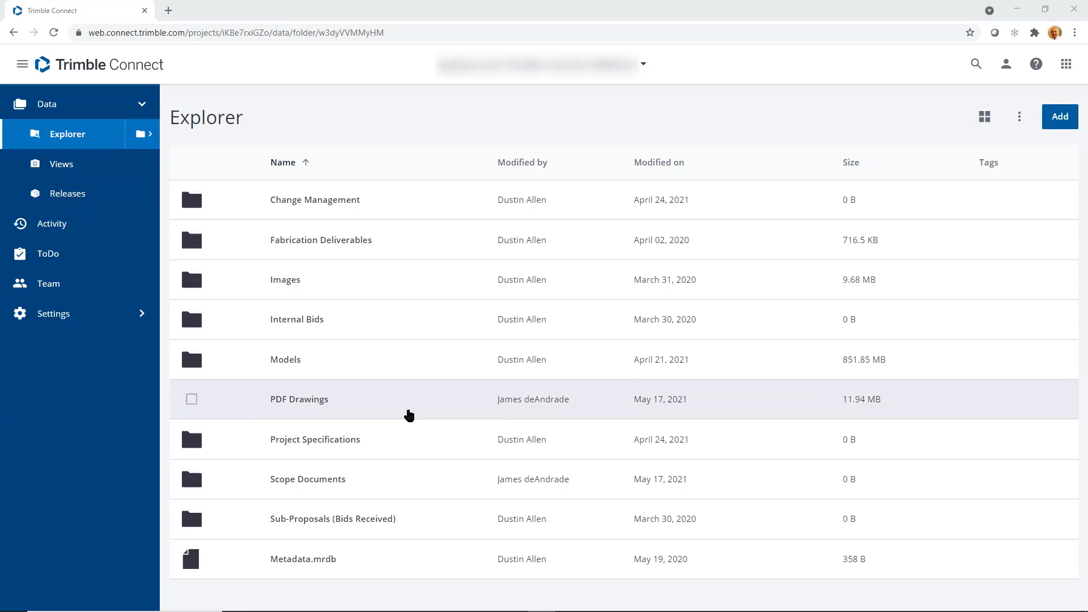
mouse_move(432, 302)
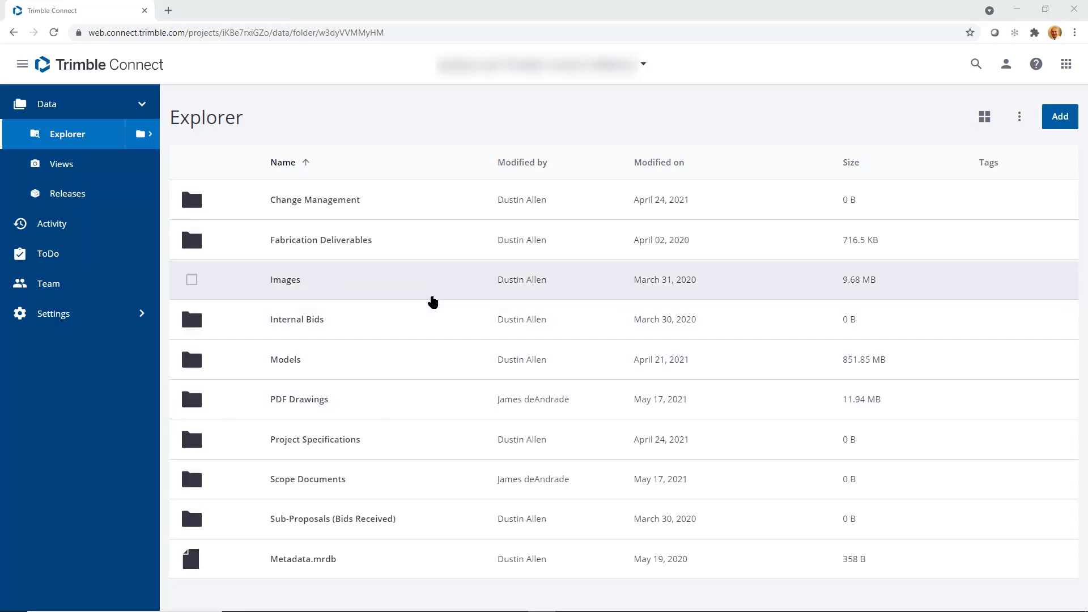
mouse_move(429, 240)
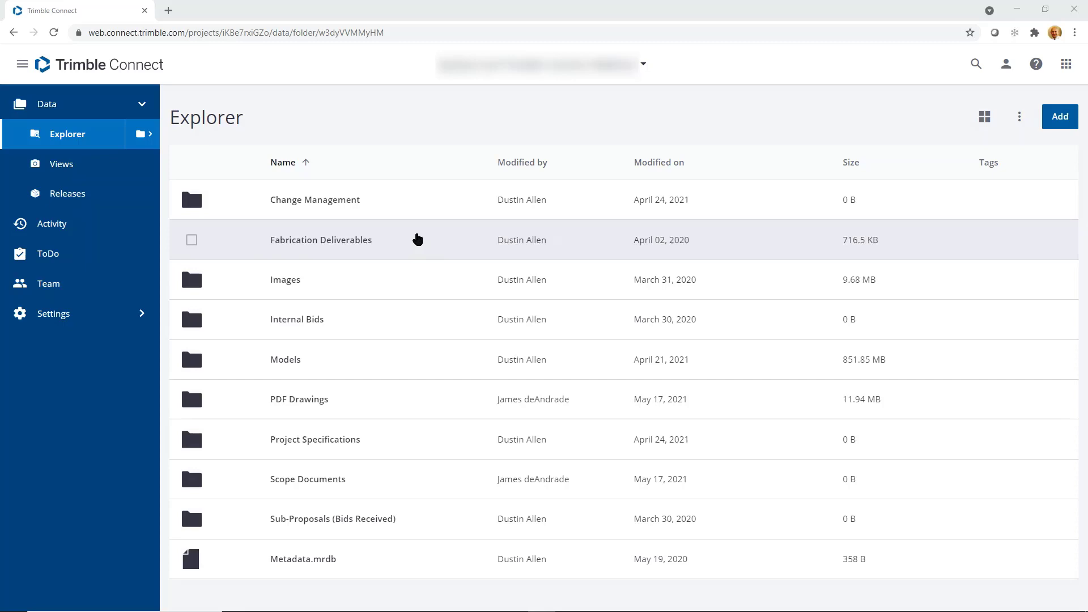
mouse_move(371, 426)
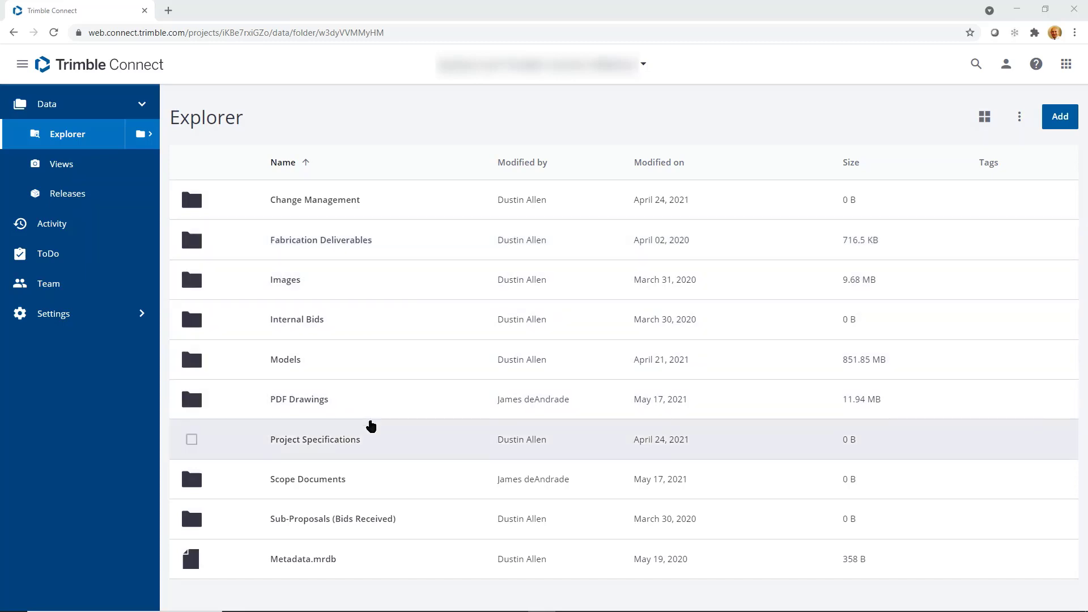
mouse_move(373, 425)
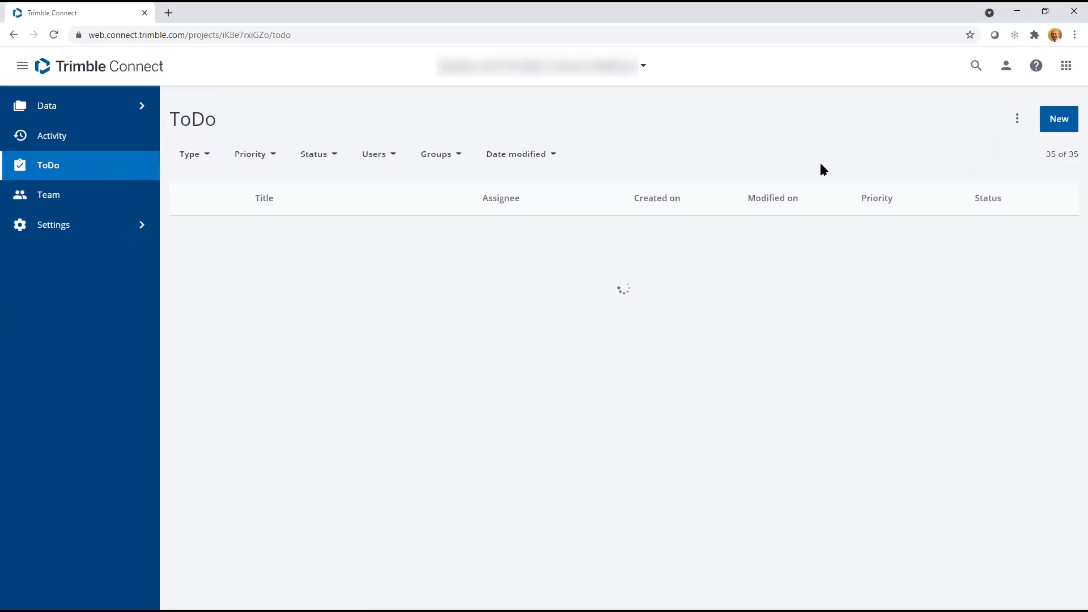
click(1058, 118)
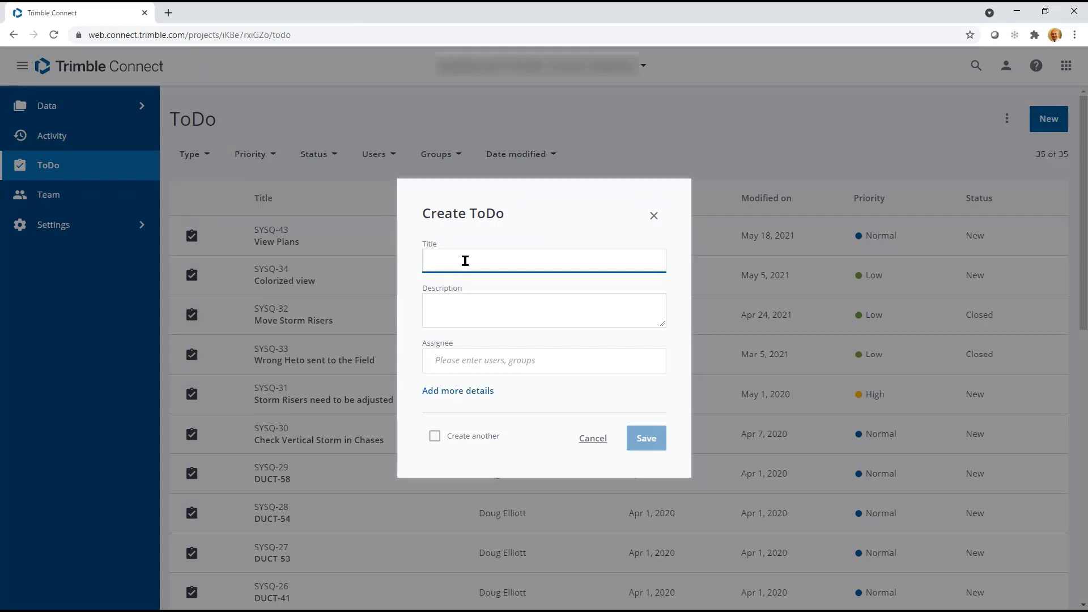
text(Re)
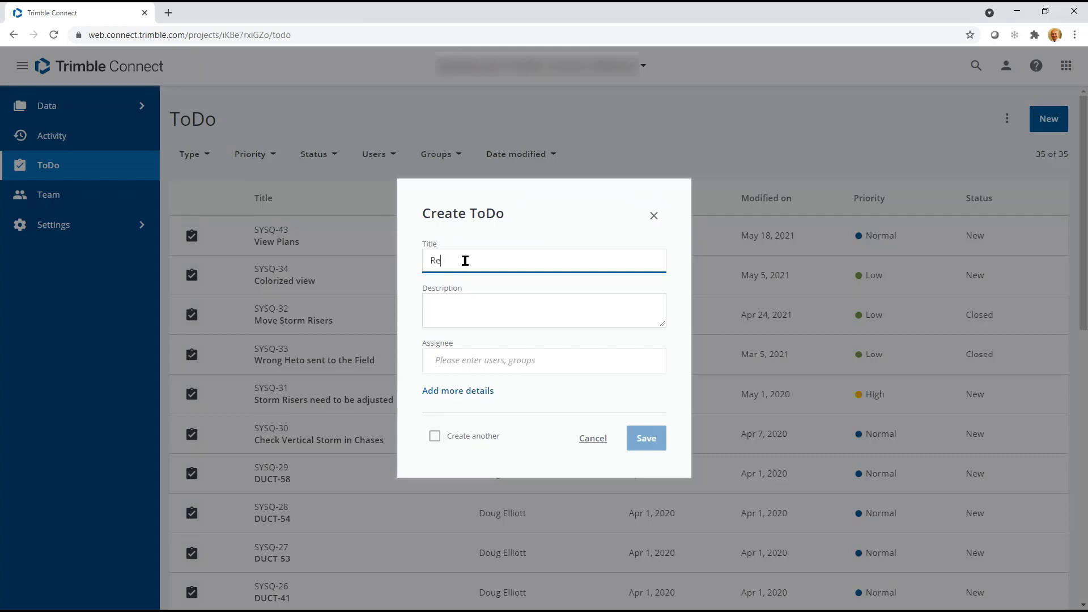
text(HVAC P)
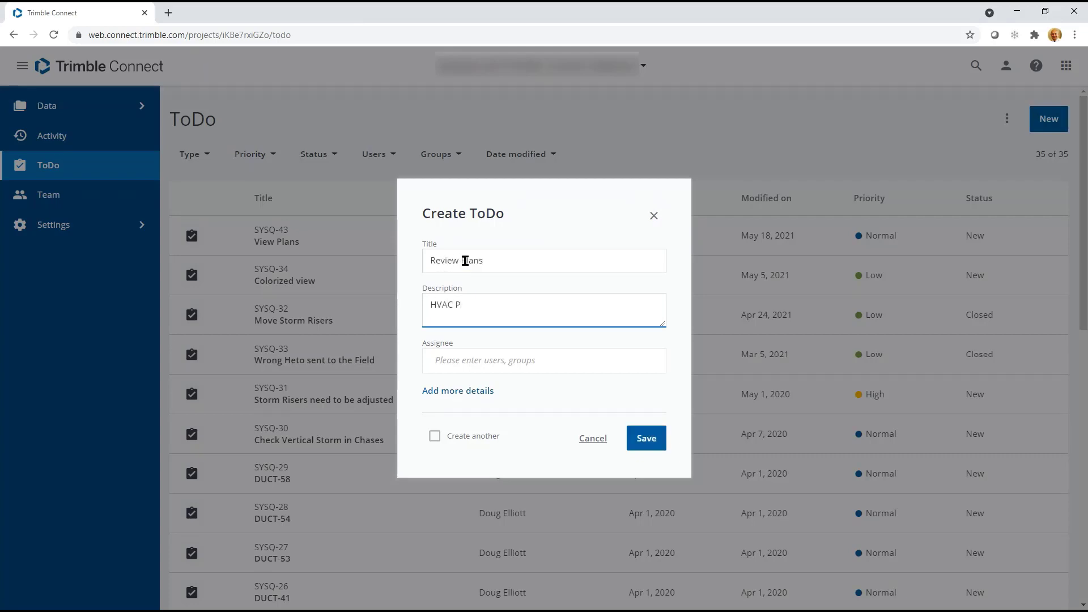
text(lans)
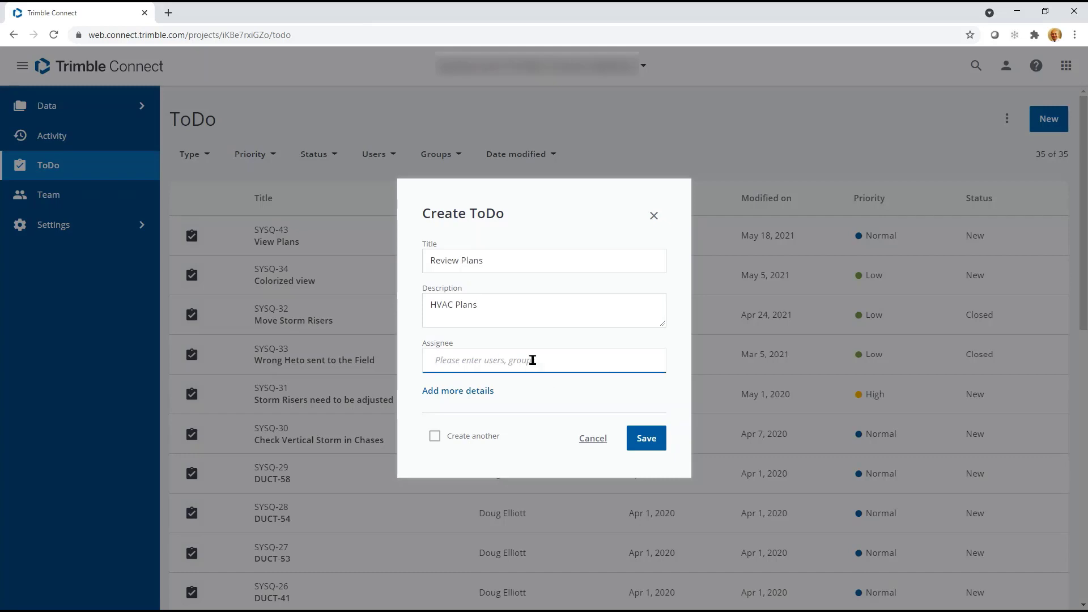
text(james)
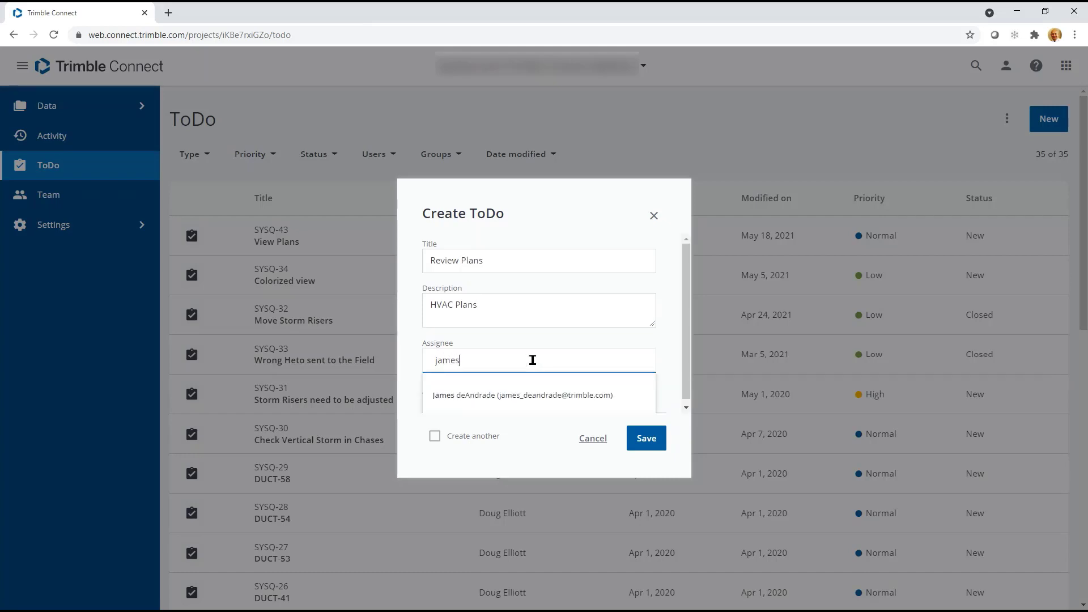
click(522, 394)
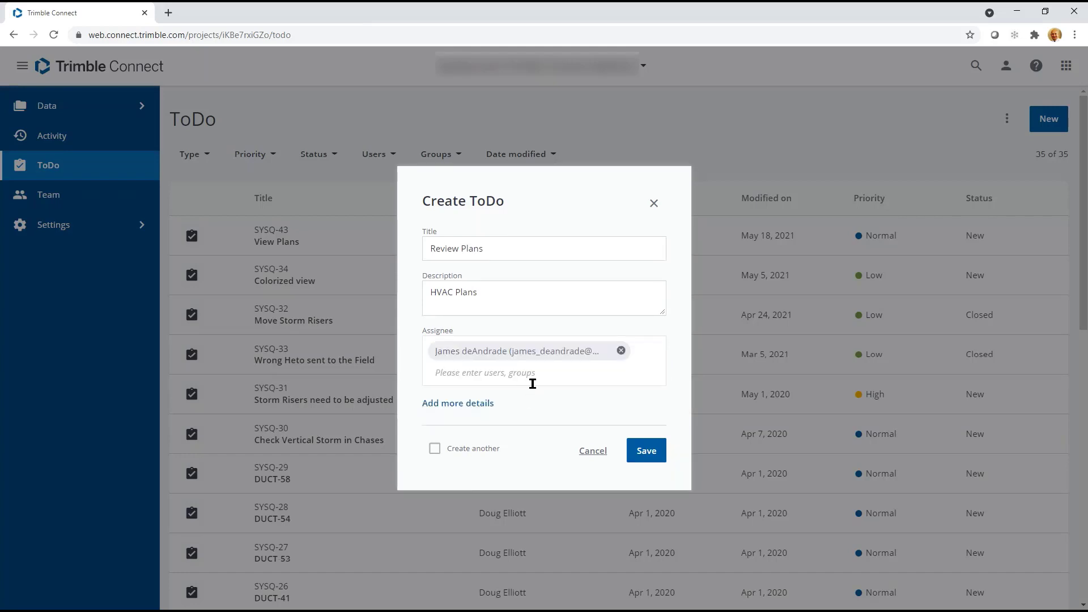
Step: Give the ToDo a 06/04/2021 due date and type Issue, then save it
click(458, 402)
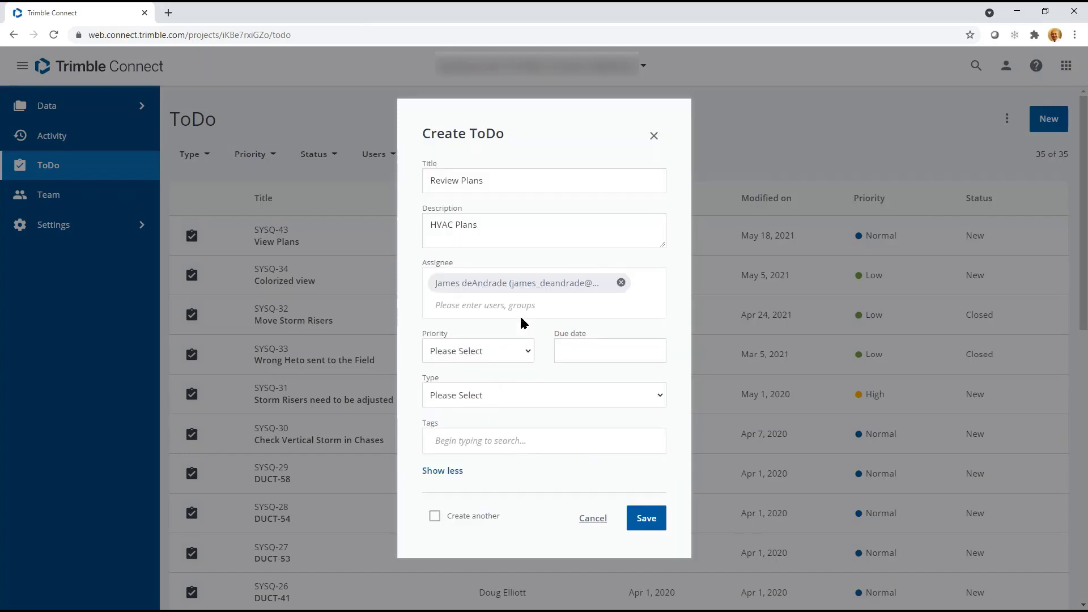
click(477, 350)
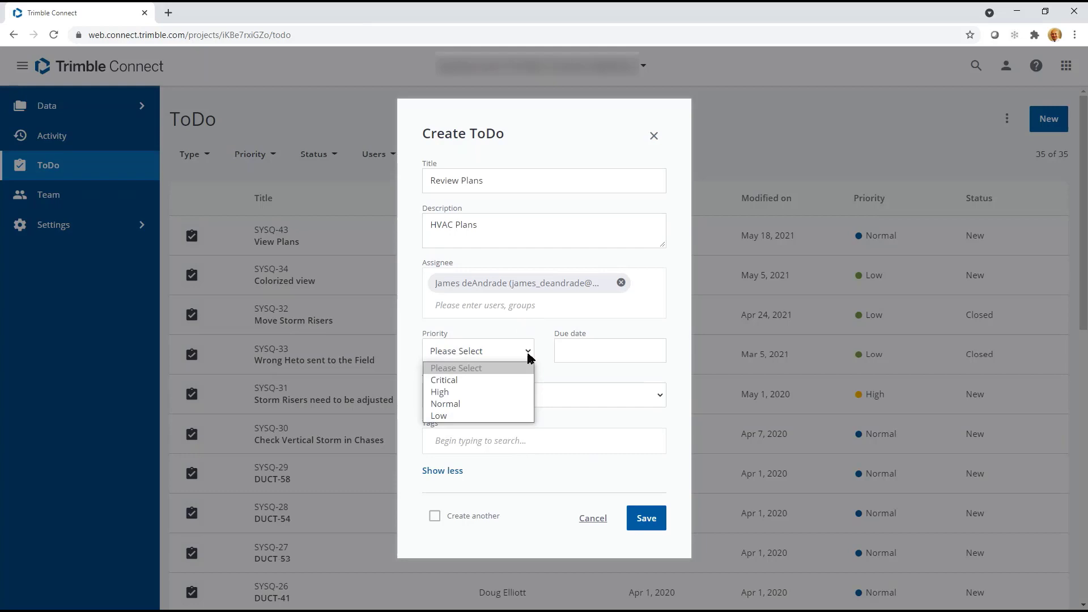
click(446, 404)
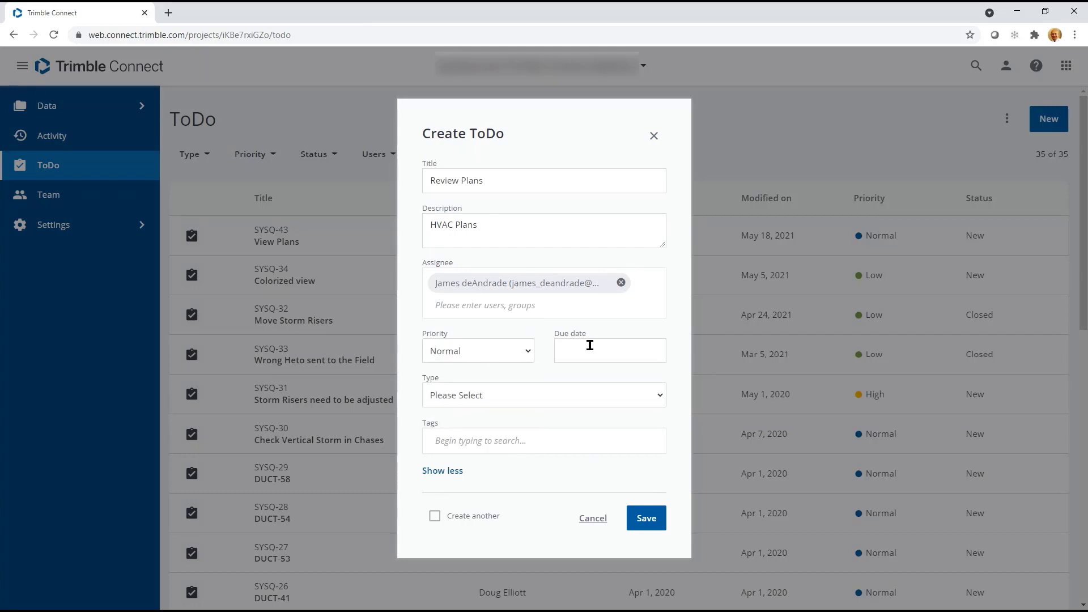
text(06/04/2021)
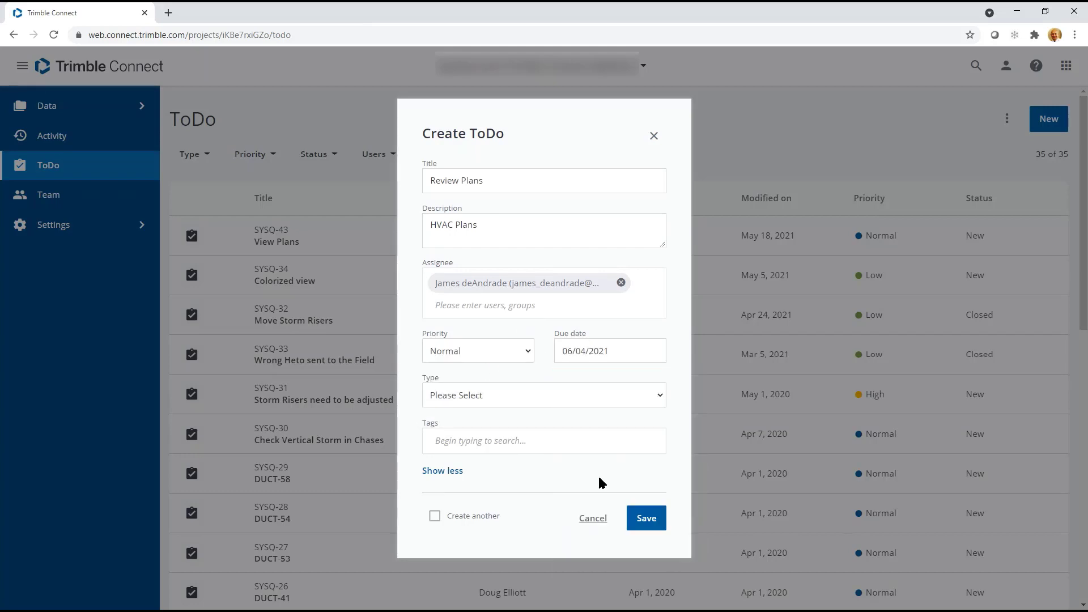
click(543, 395)
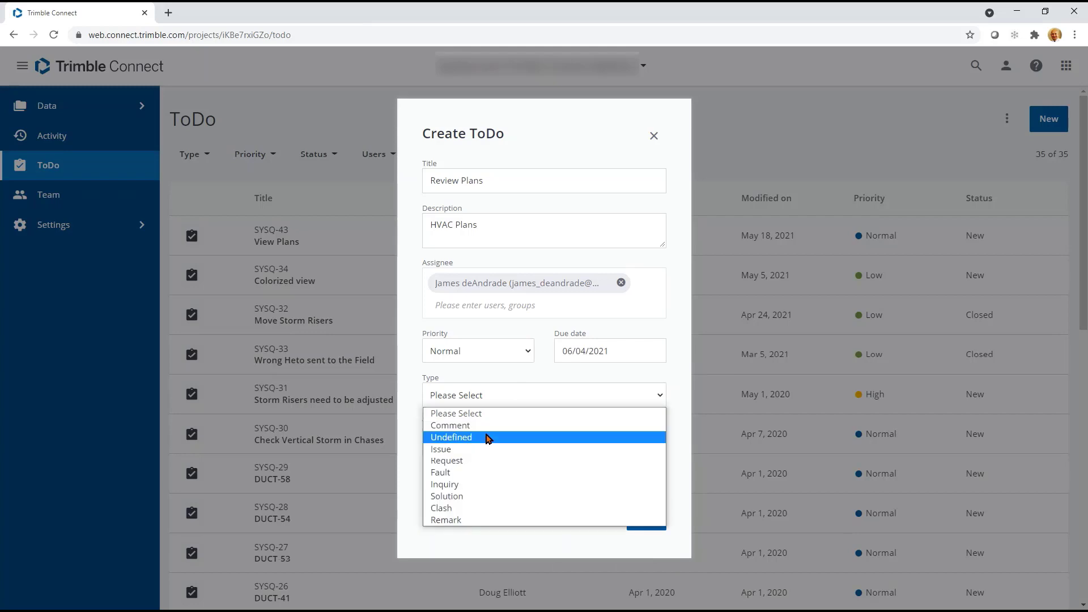
click(441, 449)
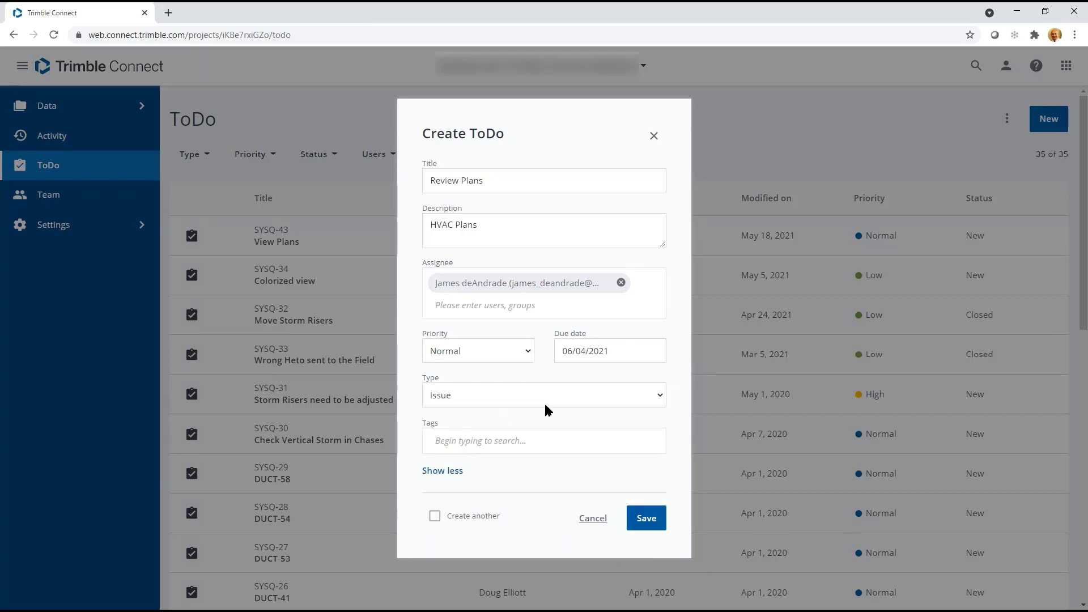
click(645, 517)
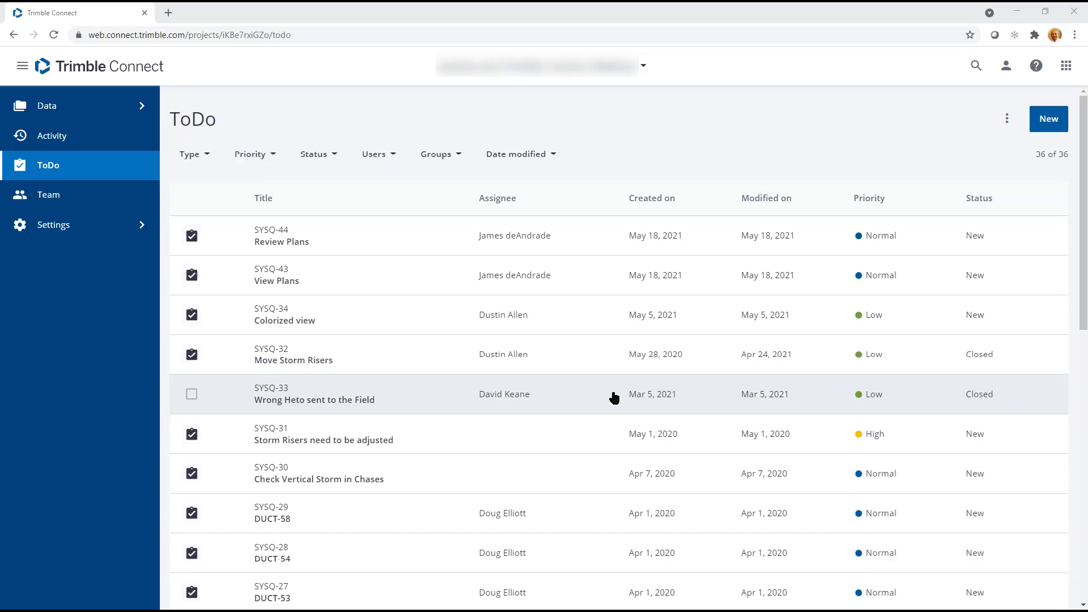
mouse_move(628, 399)
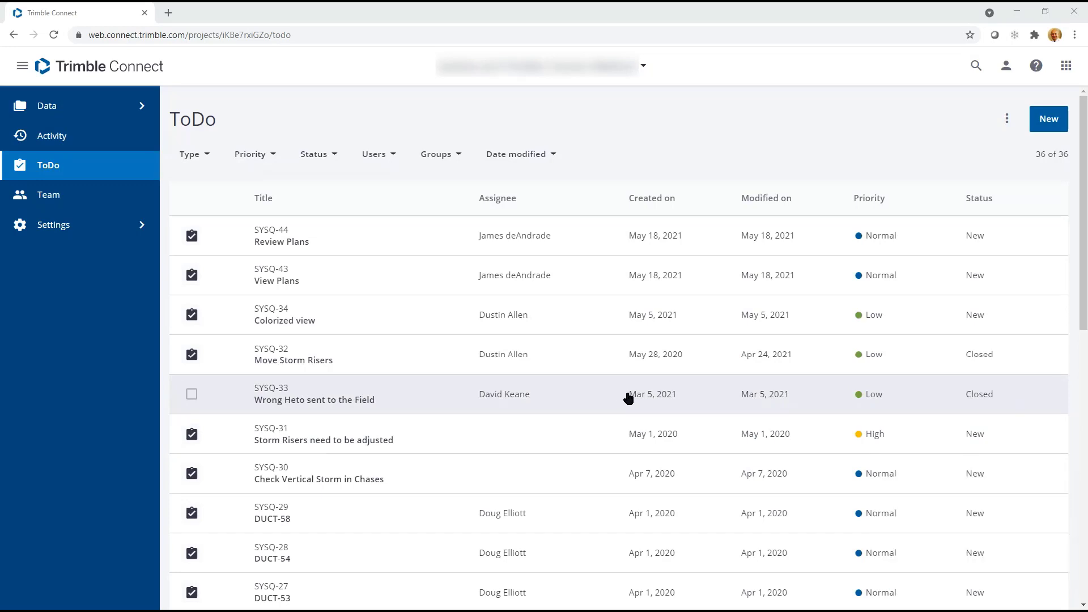
Step: Check the 36-item ToDo list for the new SYSQ-44 Review Plans entry
click(281, 241)
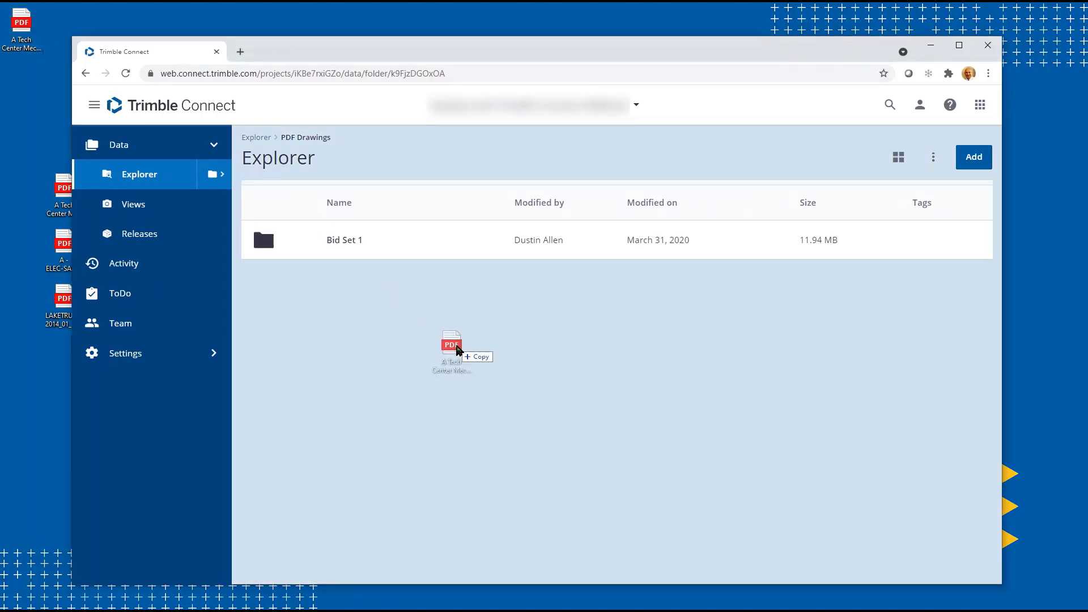
Step: Drag the mechanical plans PDF from the desktop into the PDF Drawings folder
drag(451, 346, 520, 409)
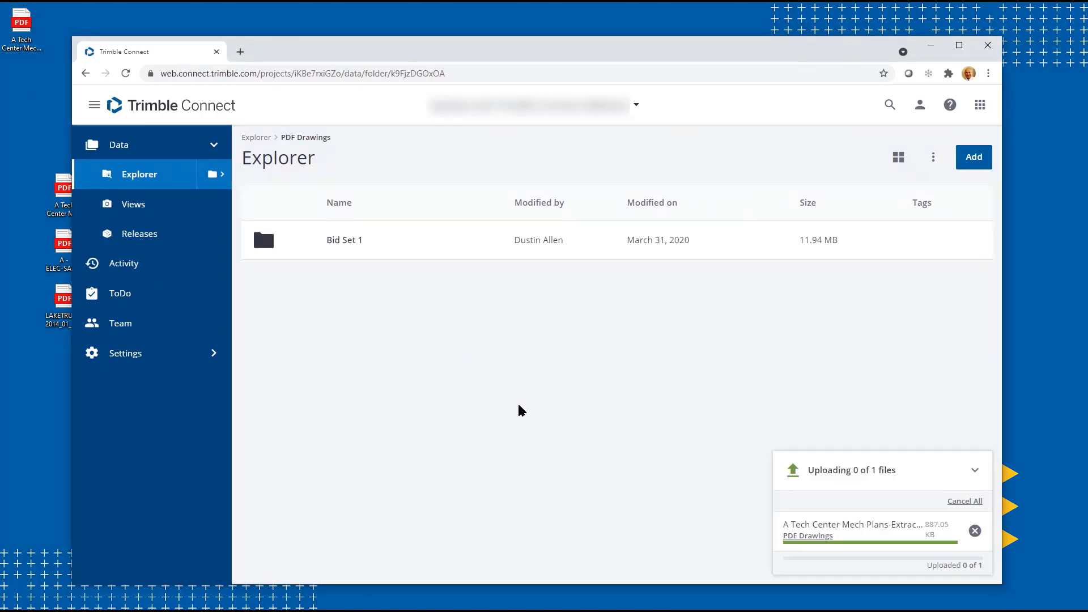
mouse_move(605, 464)
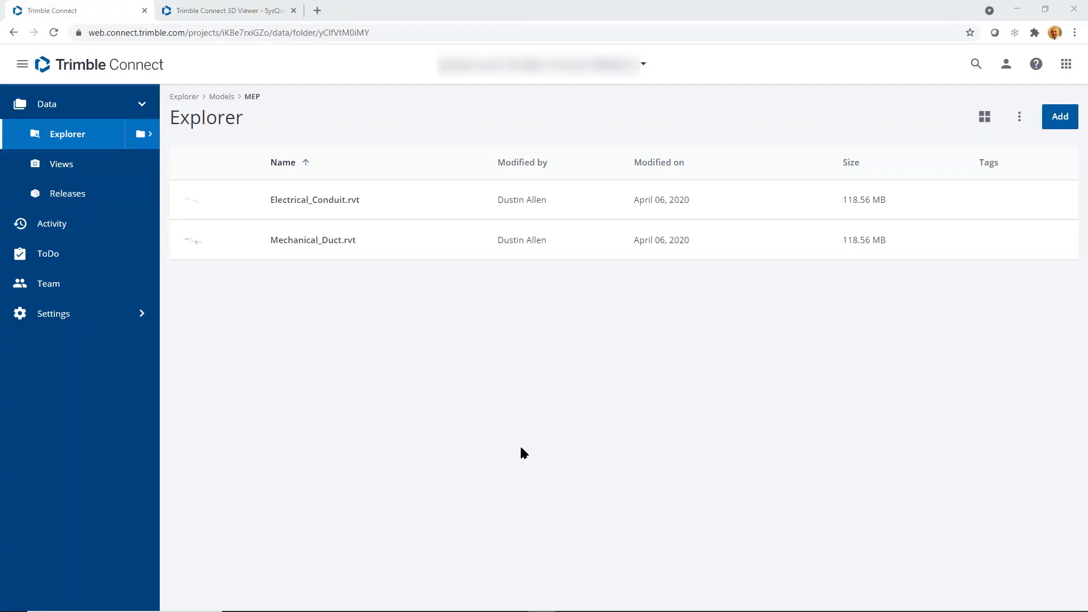
mouse_move(368, 309)
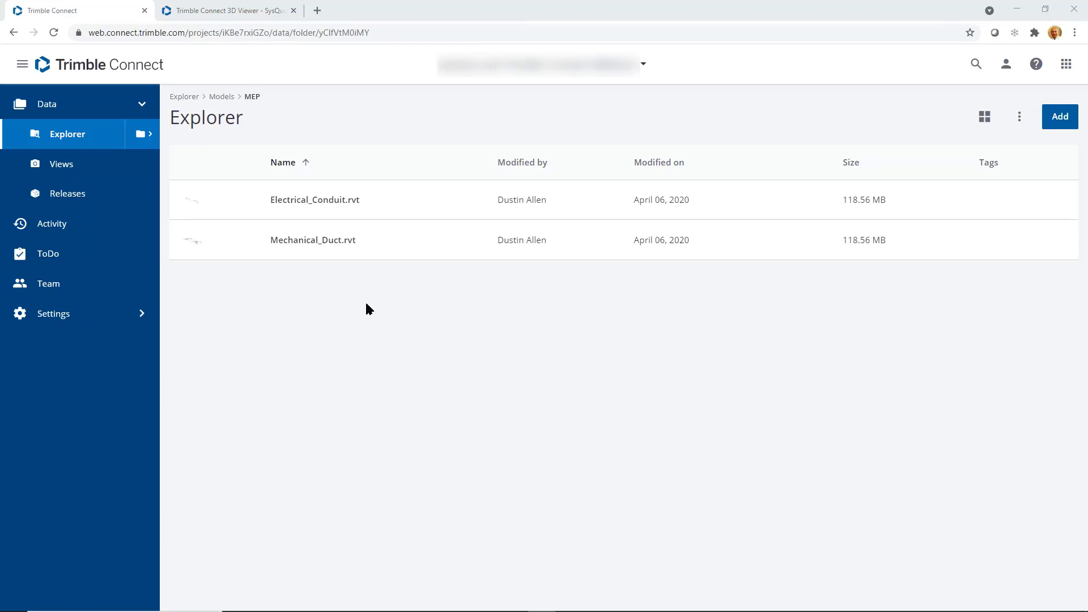
Step: Open Mechanical_Duct.rvt from the Models > MEP folder in the 3D Viewer
double_click(313, 239)
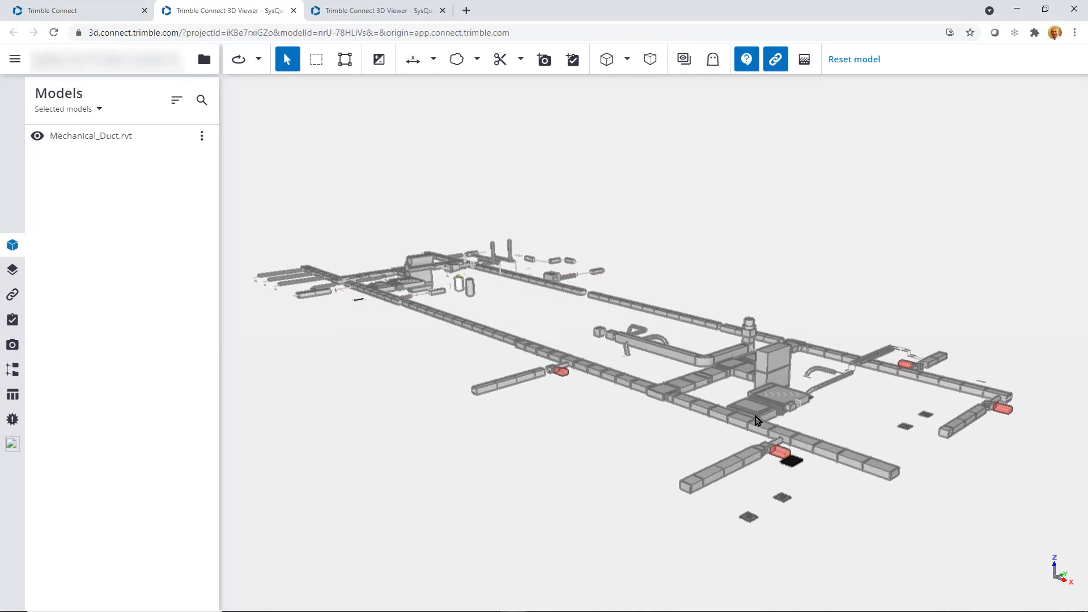
Step: Select the central 22-object equipment assembly, then switch to the Electrical_Conduit model
click(315, 59)
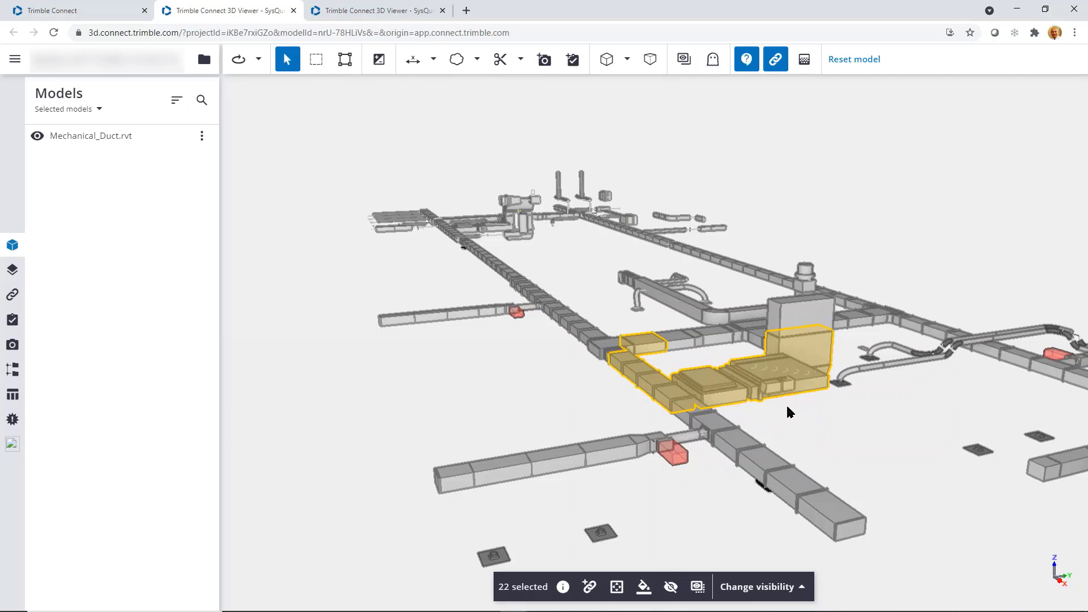
mouse_move(793, 375)
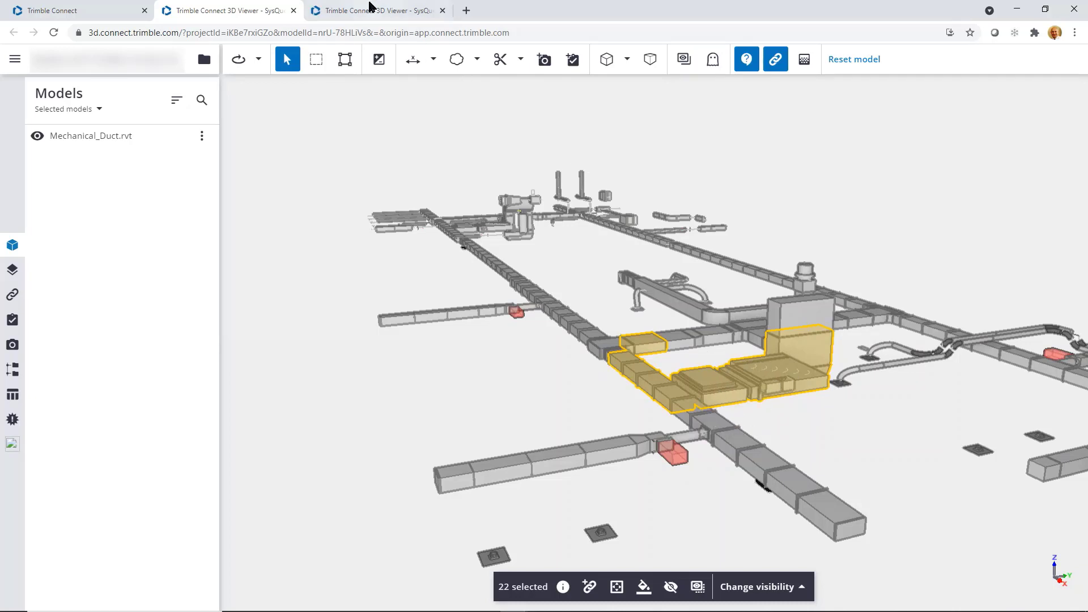
click(378, 10)
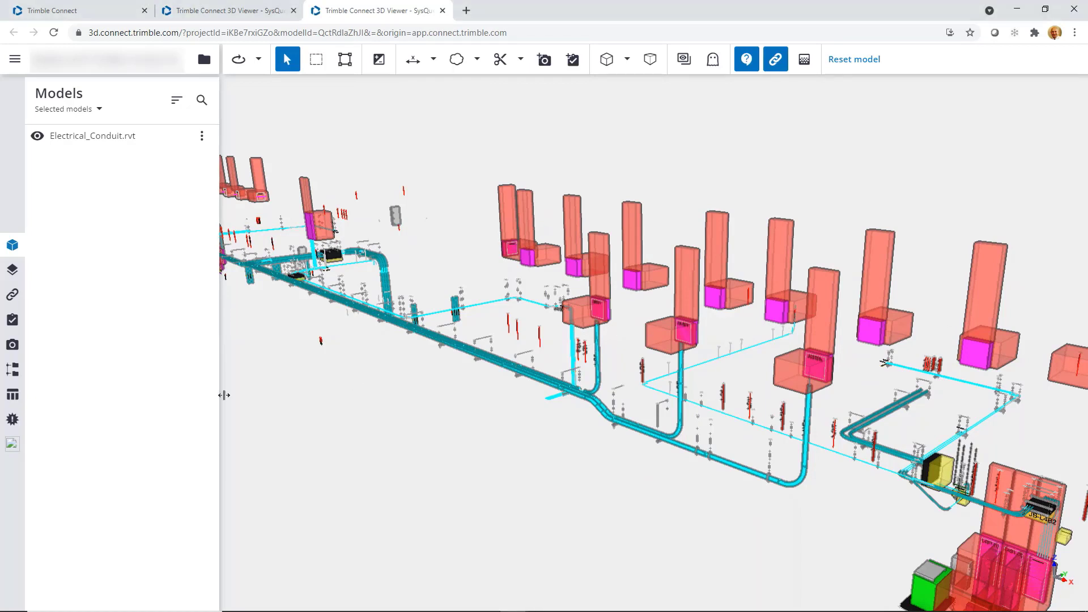
mouse_move(12, 395)
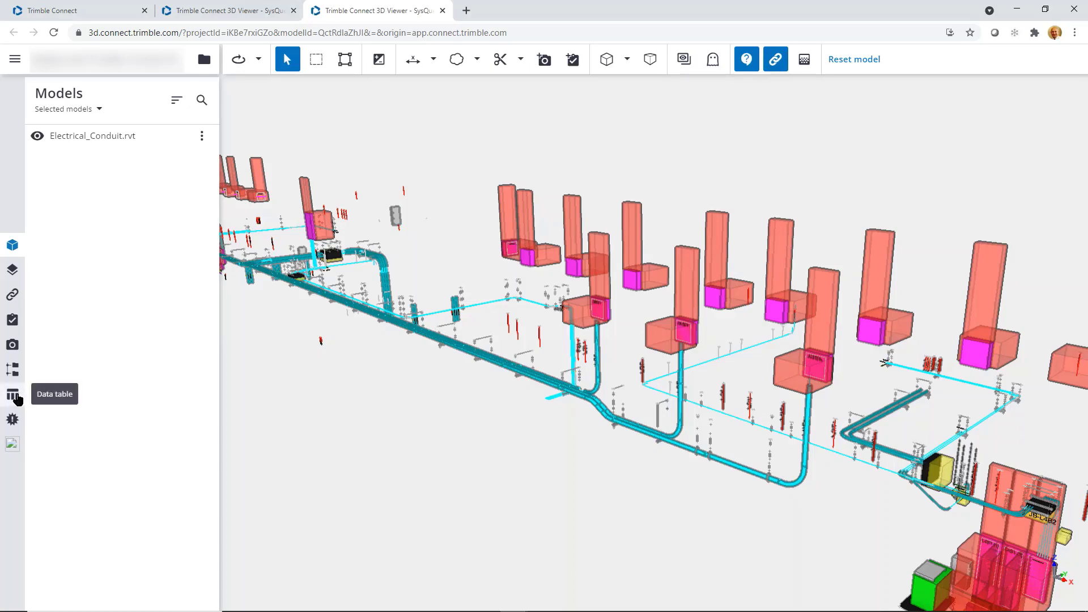
Step: Show the Electrical_Conduit data table grouping 1313 objects by name
click(12, 395)
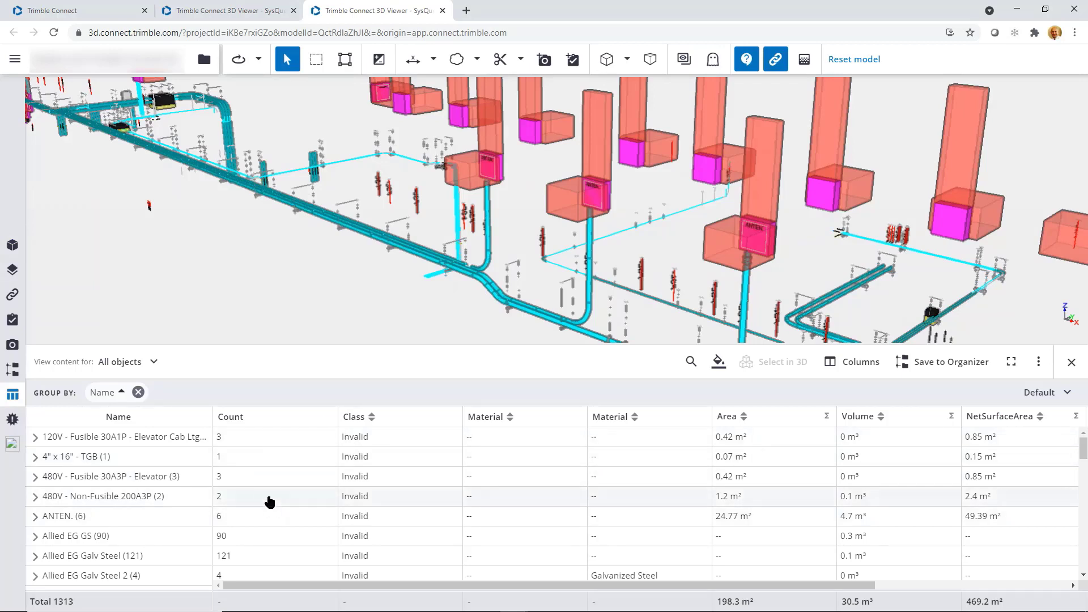
Step: Bring up the data table's CSV export options, with or without current grouping
right_click(271, 503)
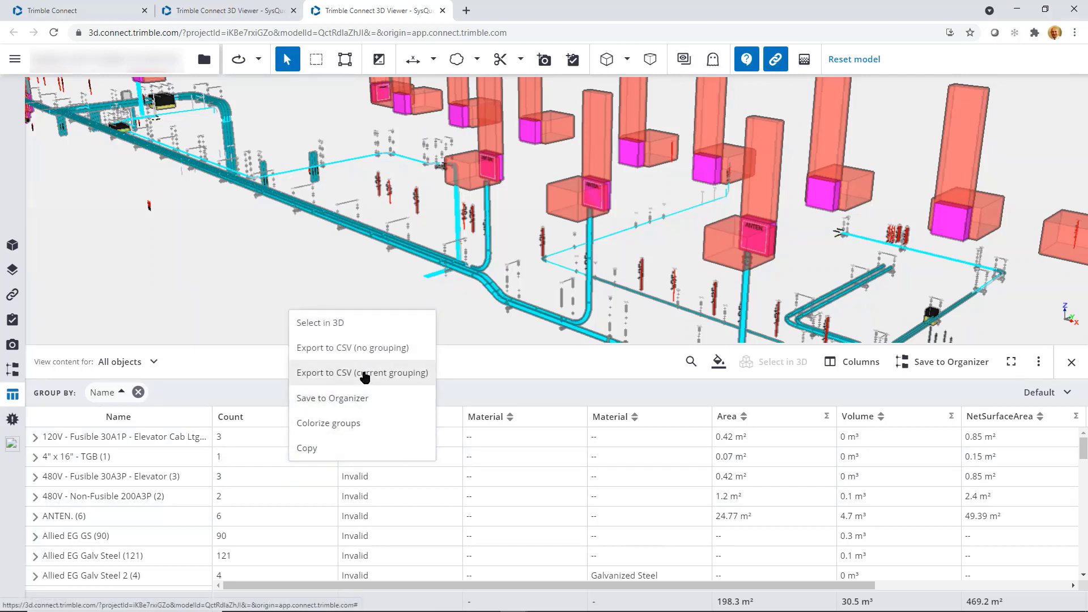
mouse_move(398, 378)
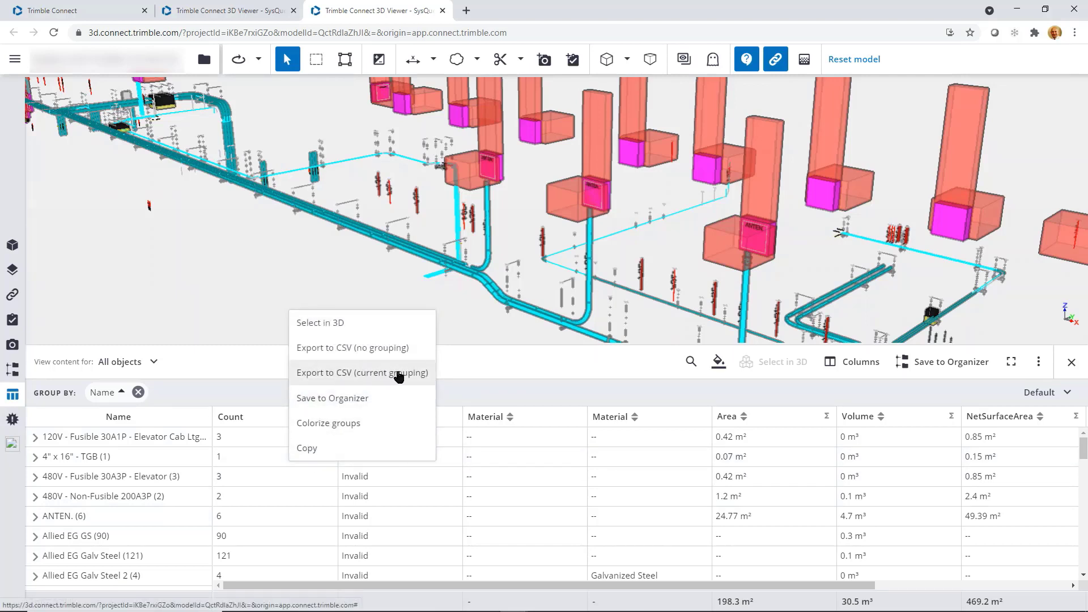